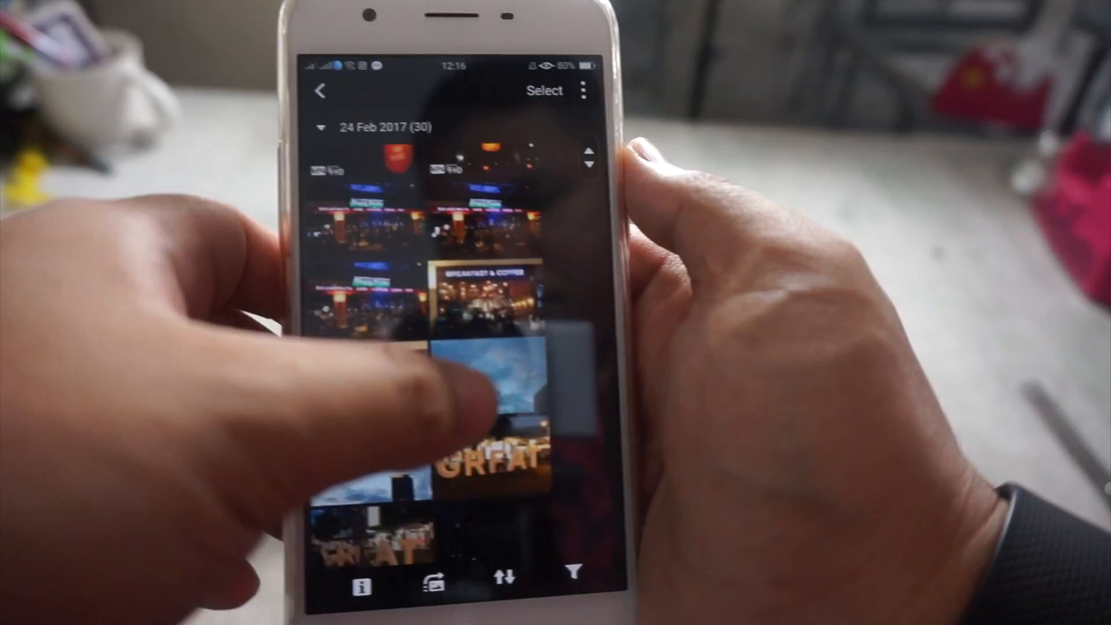
left_click(496, 375)
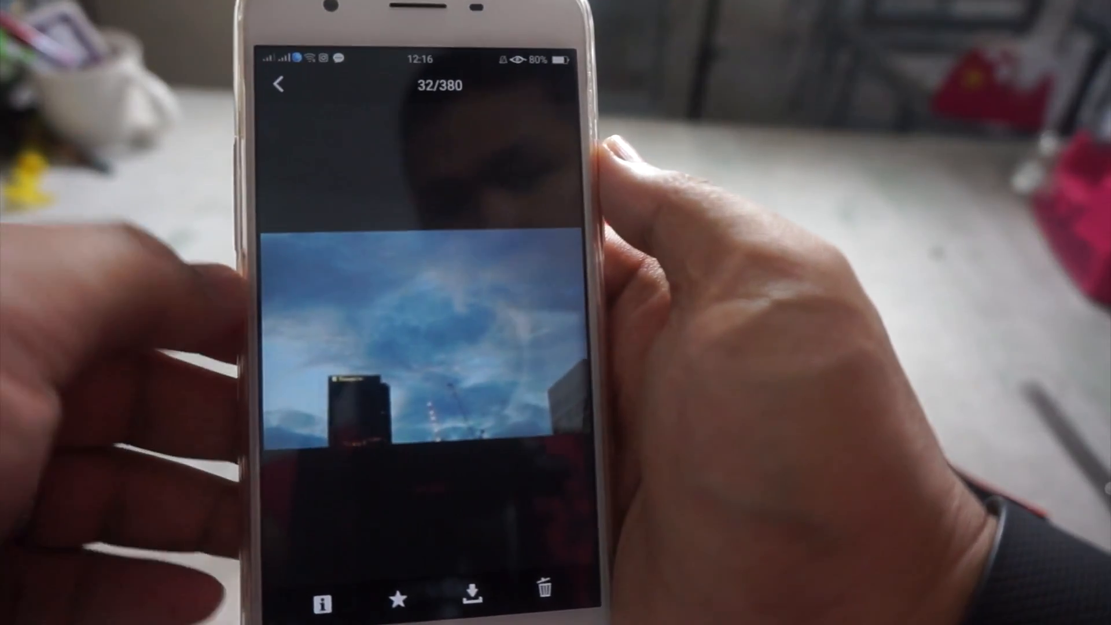
left_click(279, 85)
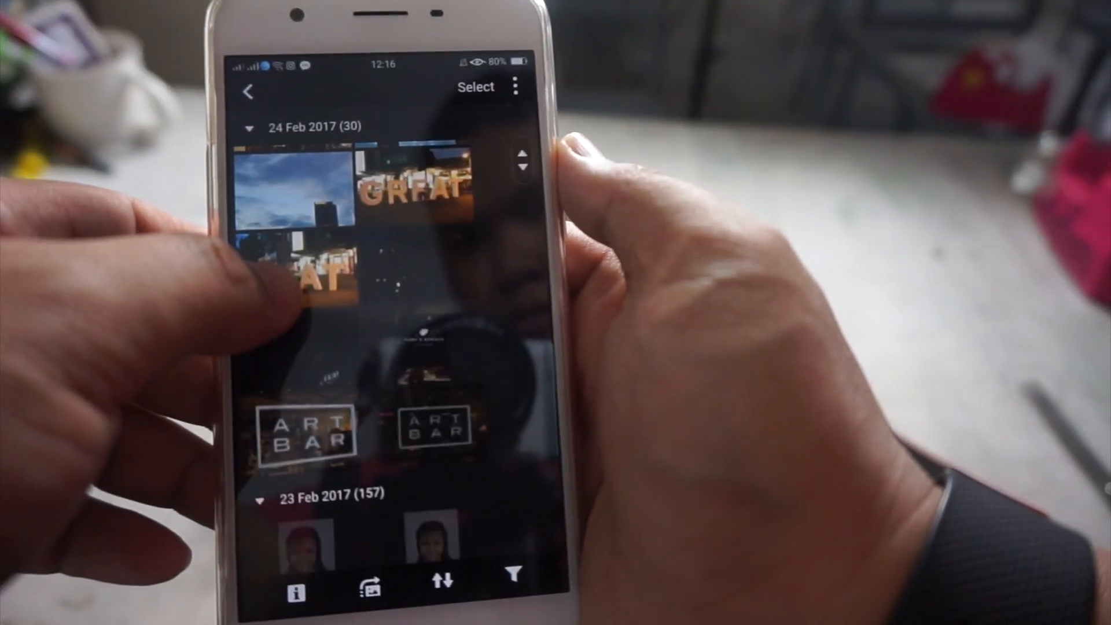
scroll("down", 3)
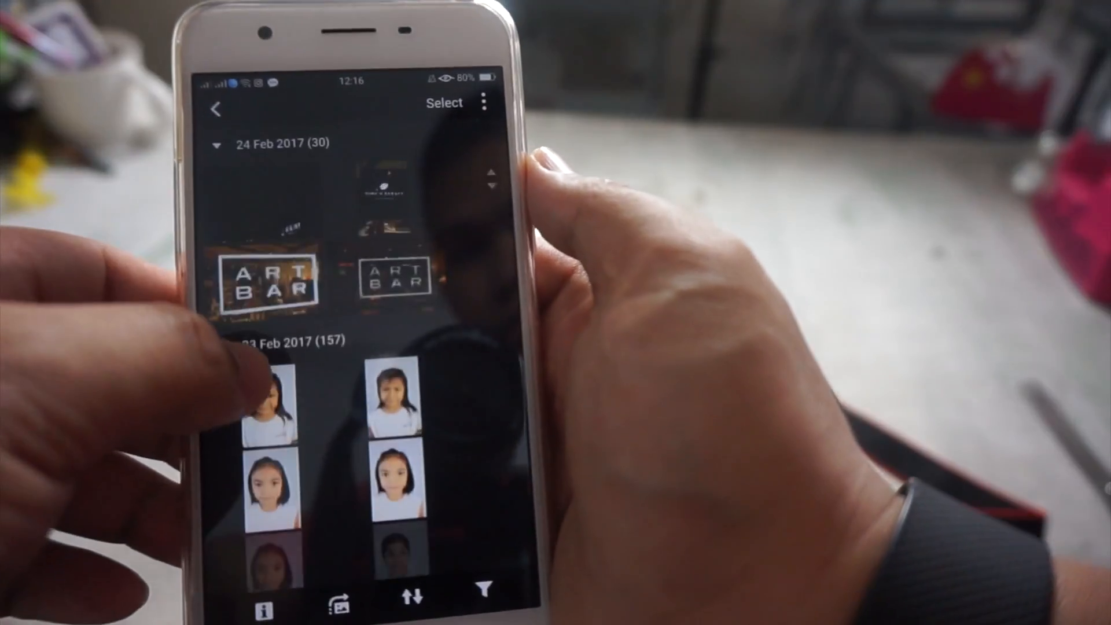